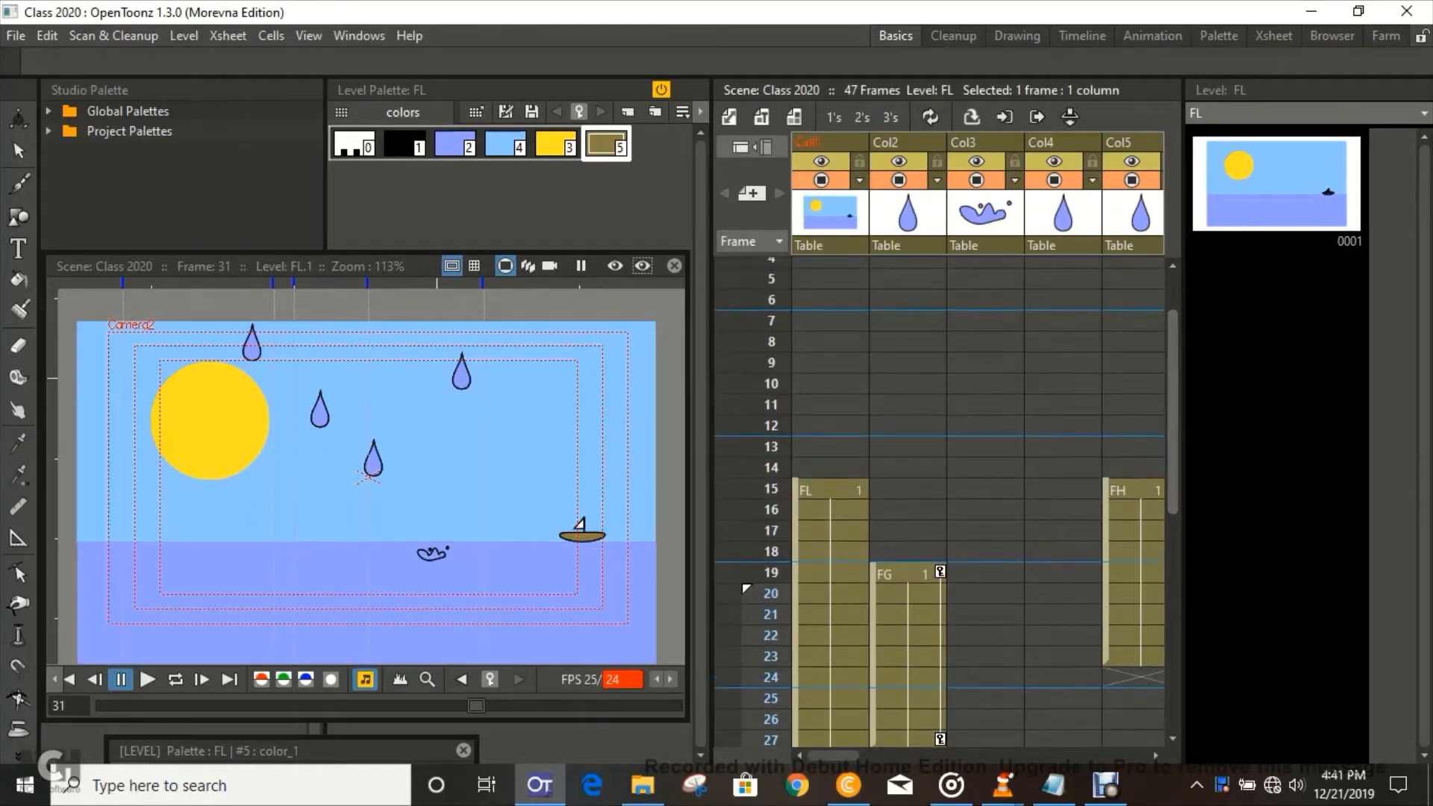
Expose raindrop level FM at frame 24 in Col21 and splash FN at frame 25 in Col22.
scroll(down, 3)
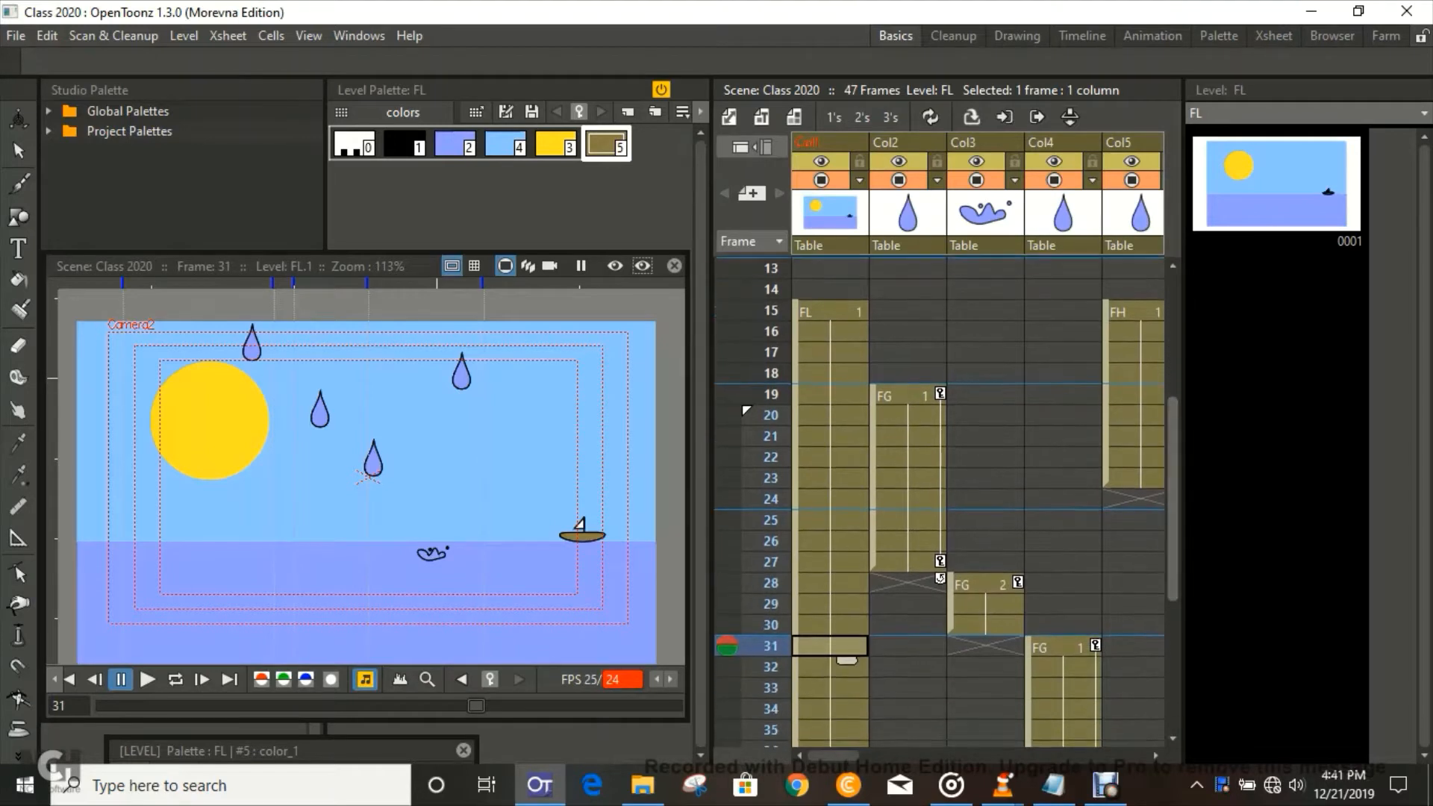
scroll(down, 3)
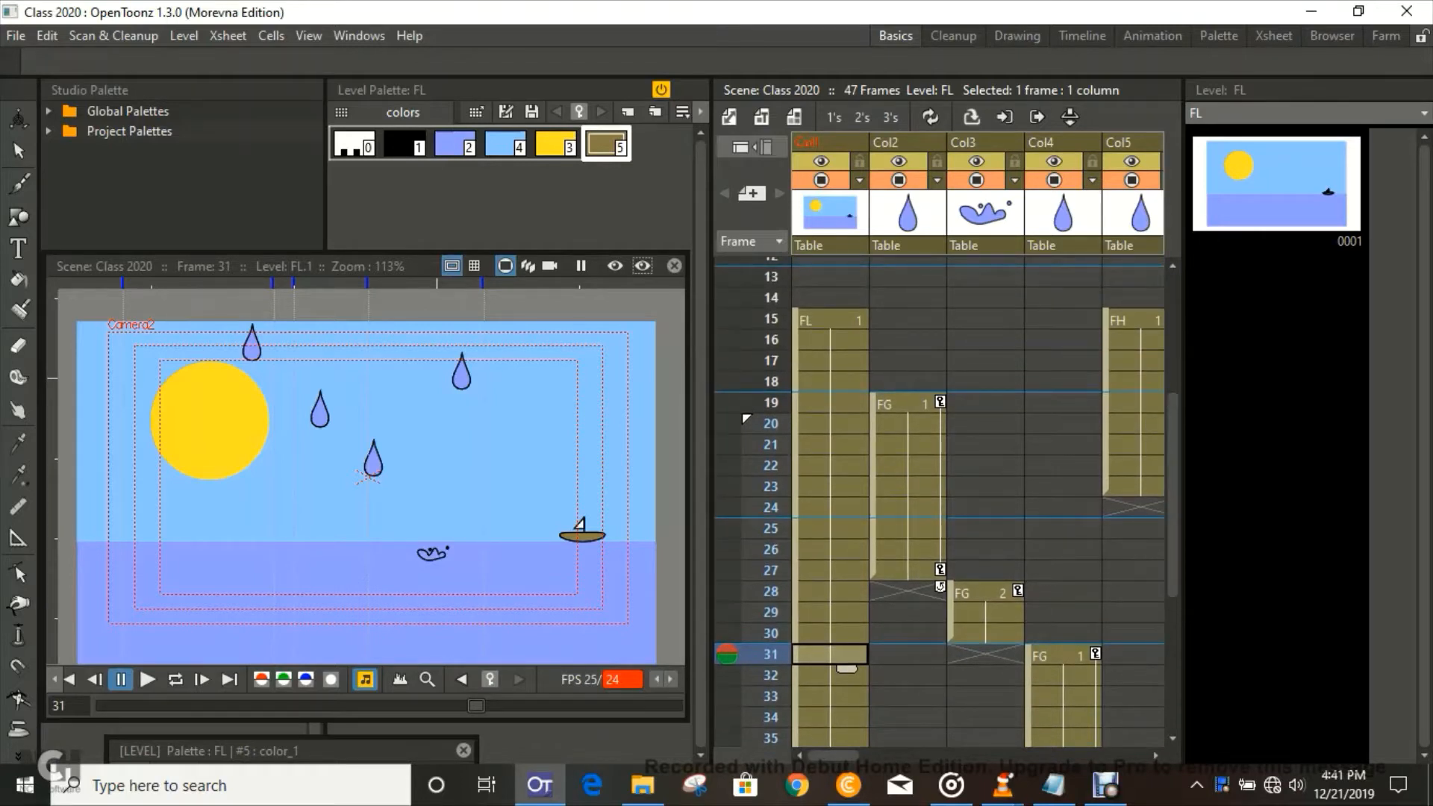
click(174, 680)
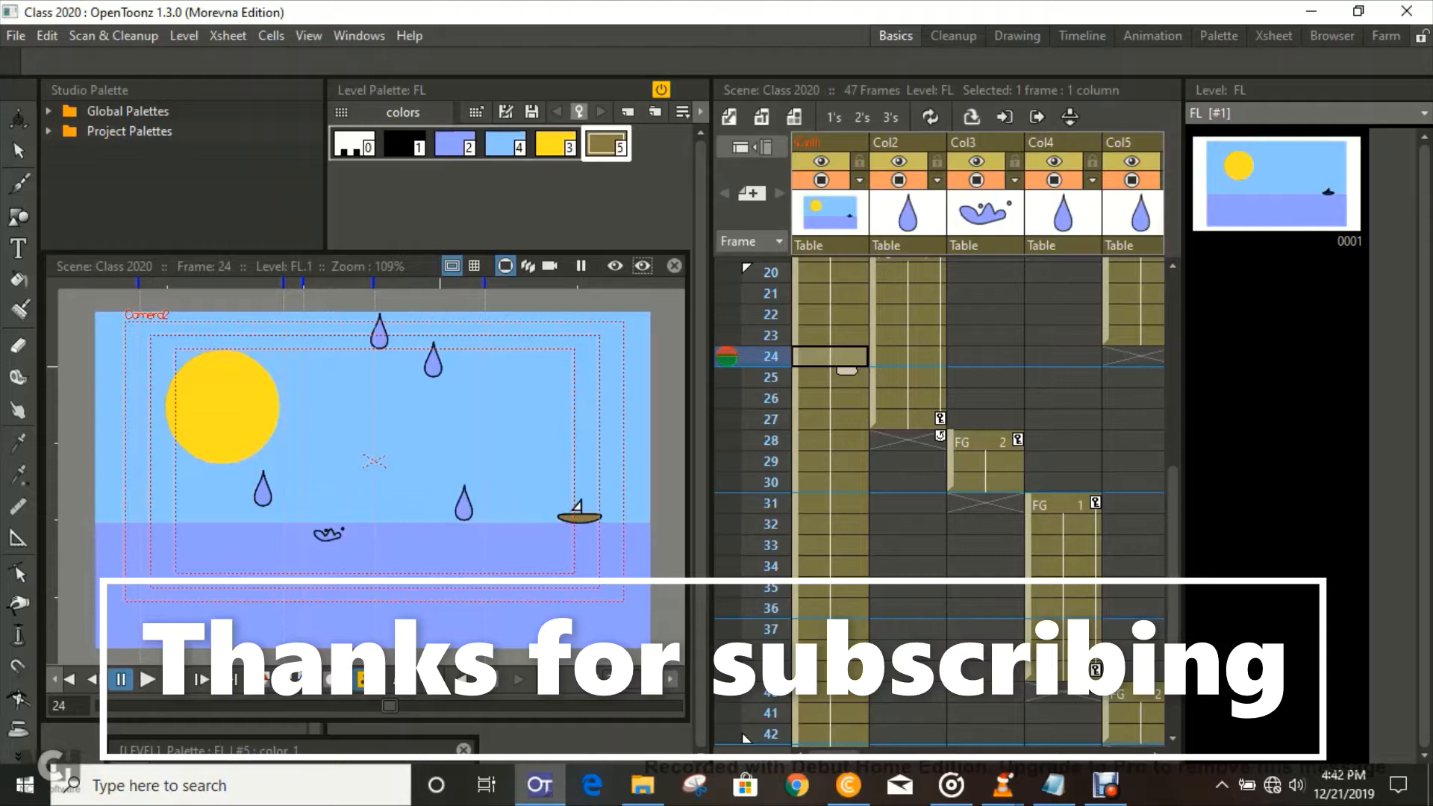
click(17, 151)
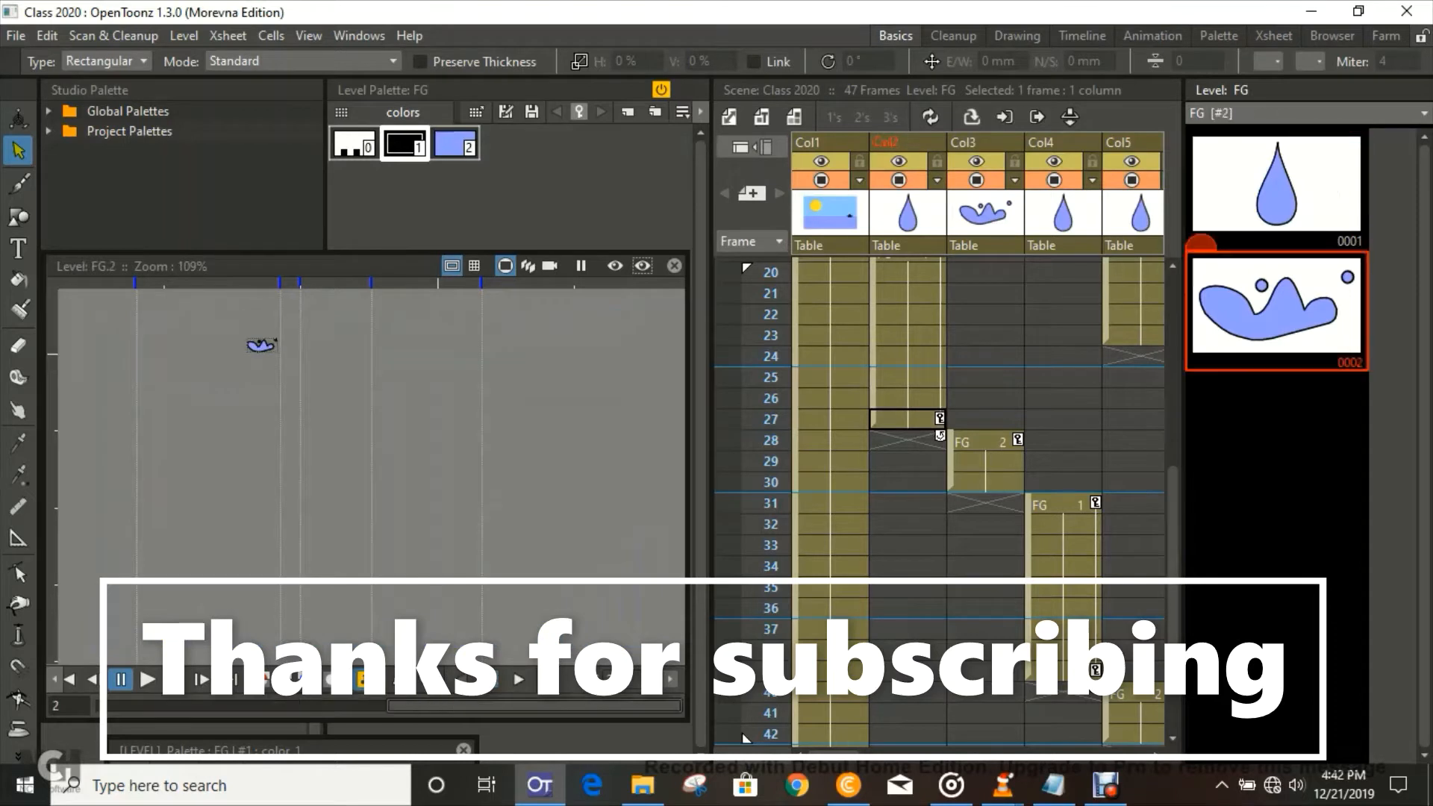
click(1276, 189)
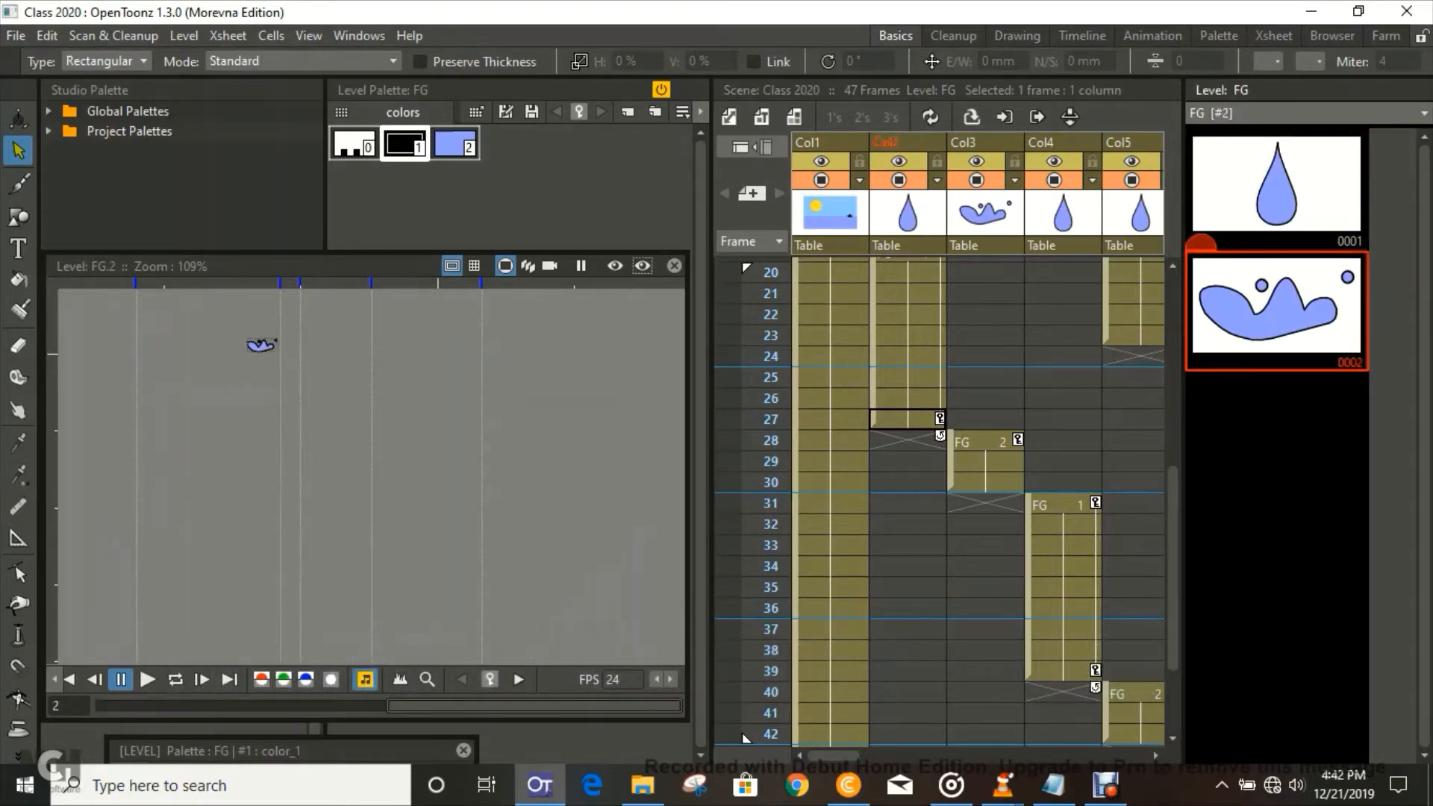
click(1275, 189)
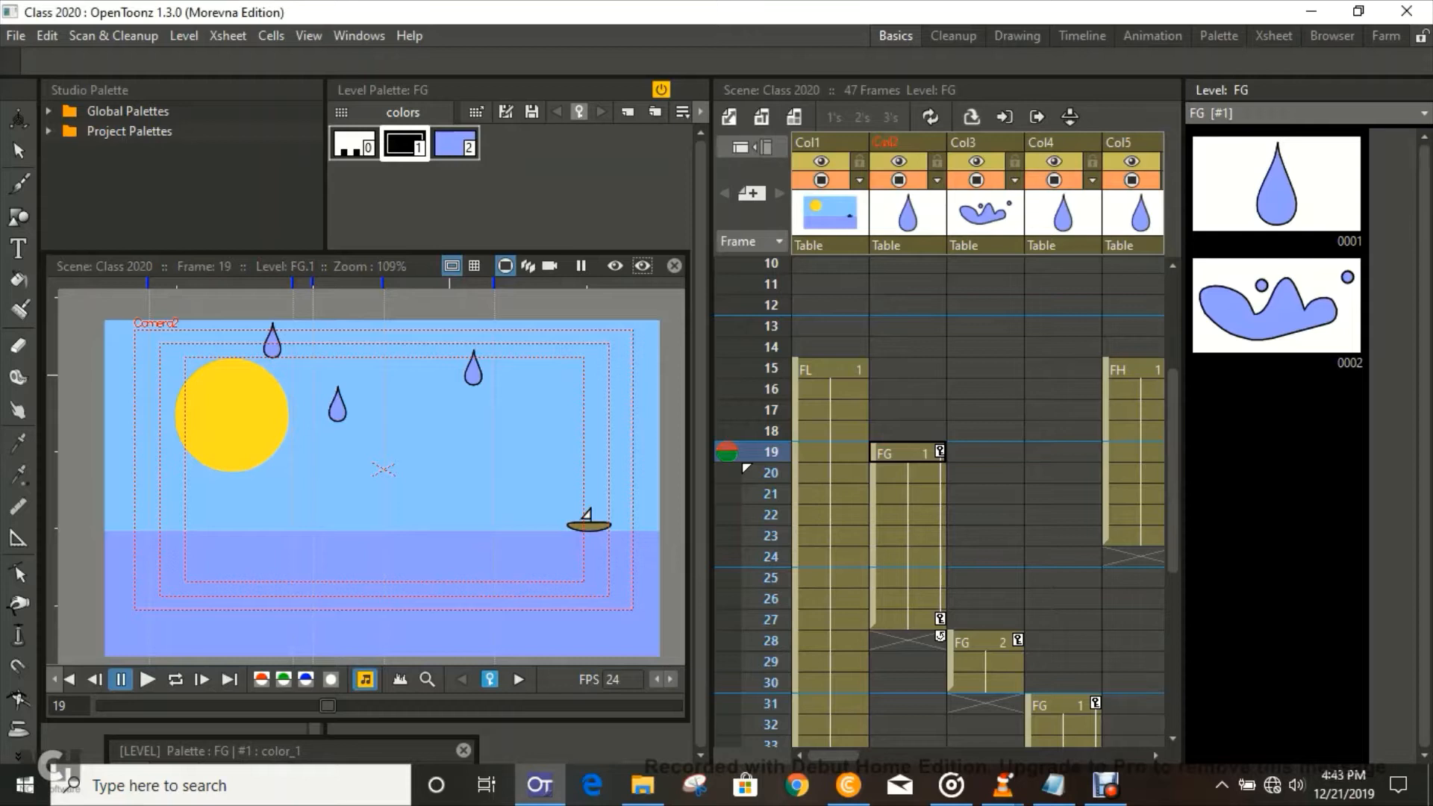
click(1275, 306)
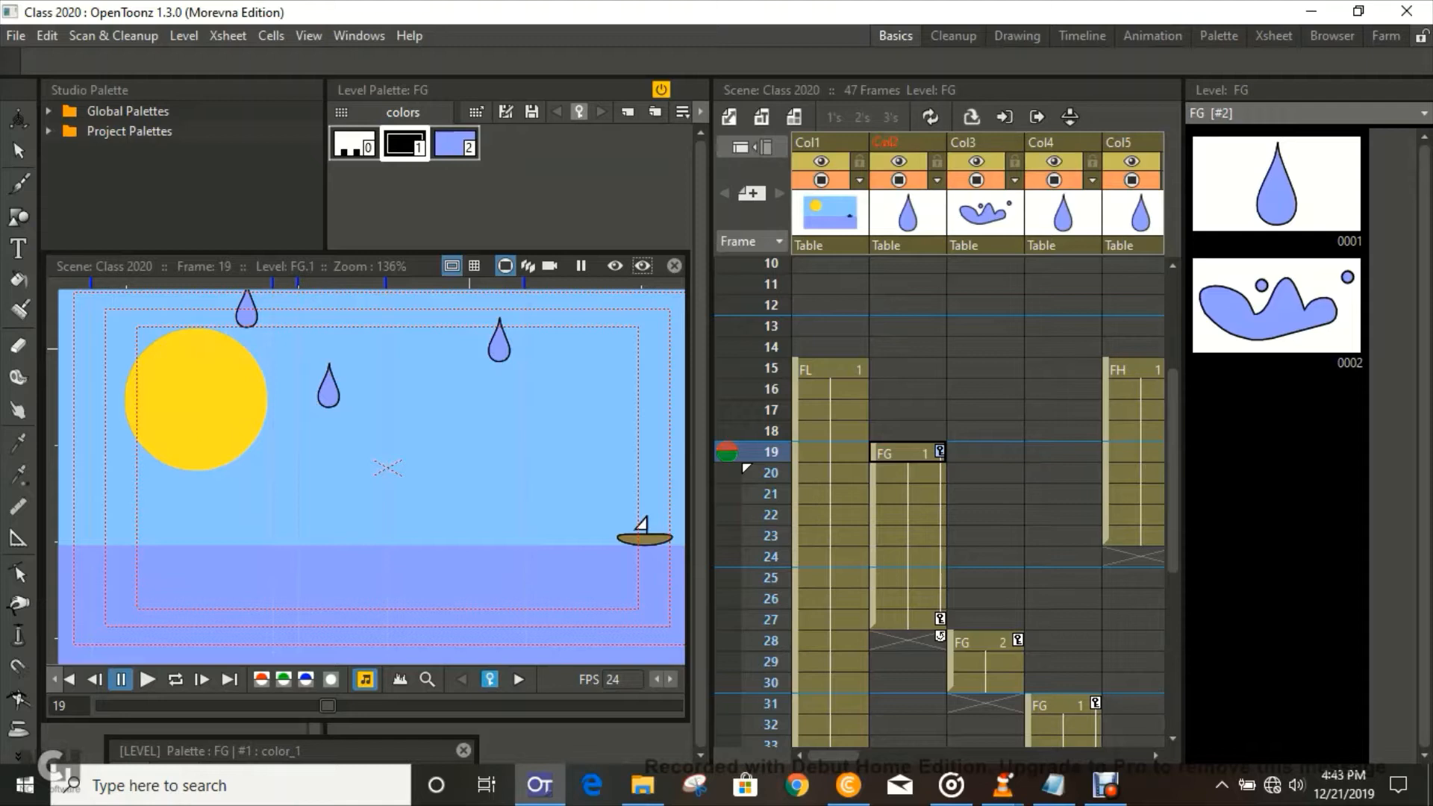
click(905, 466)
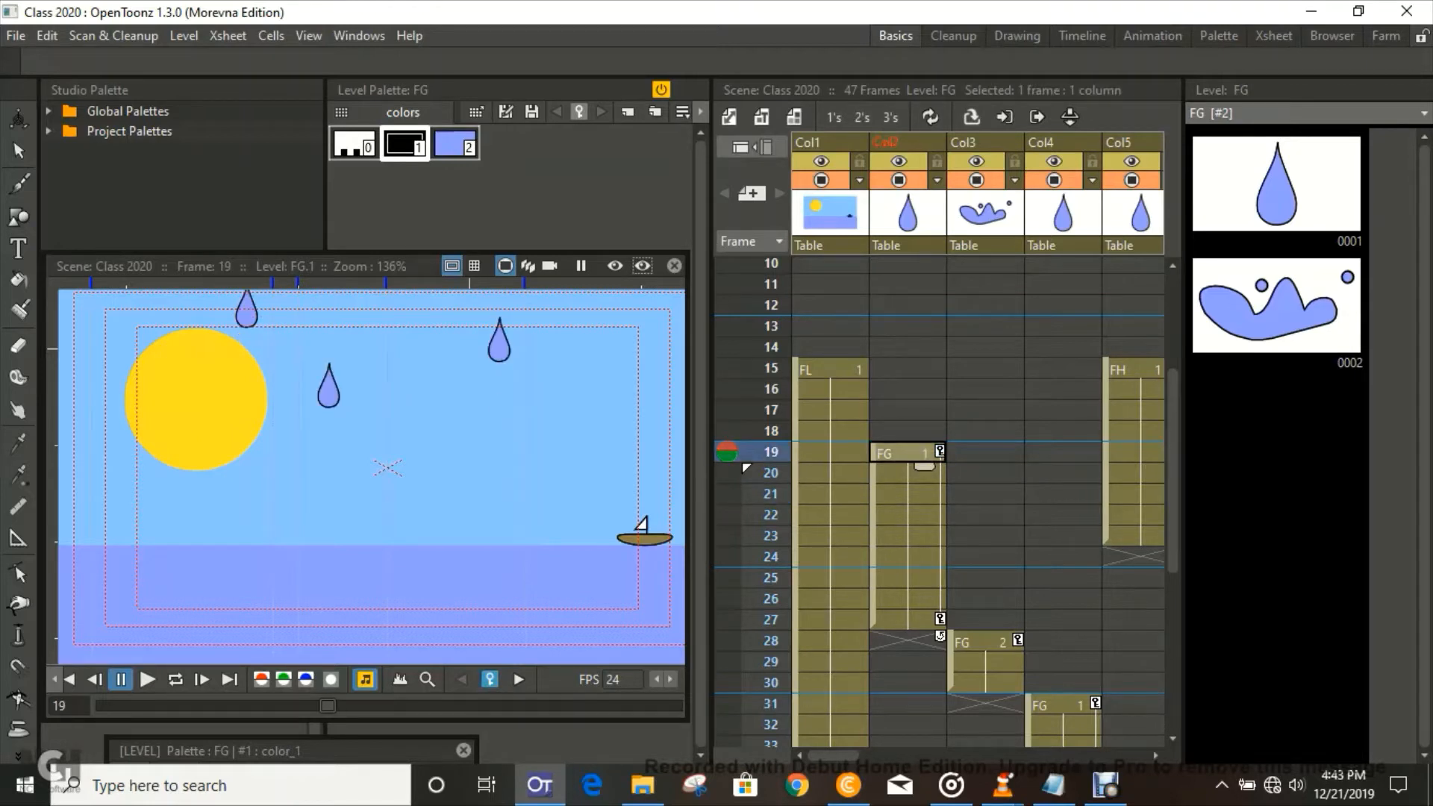
click(905, 455)
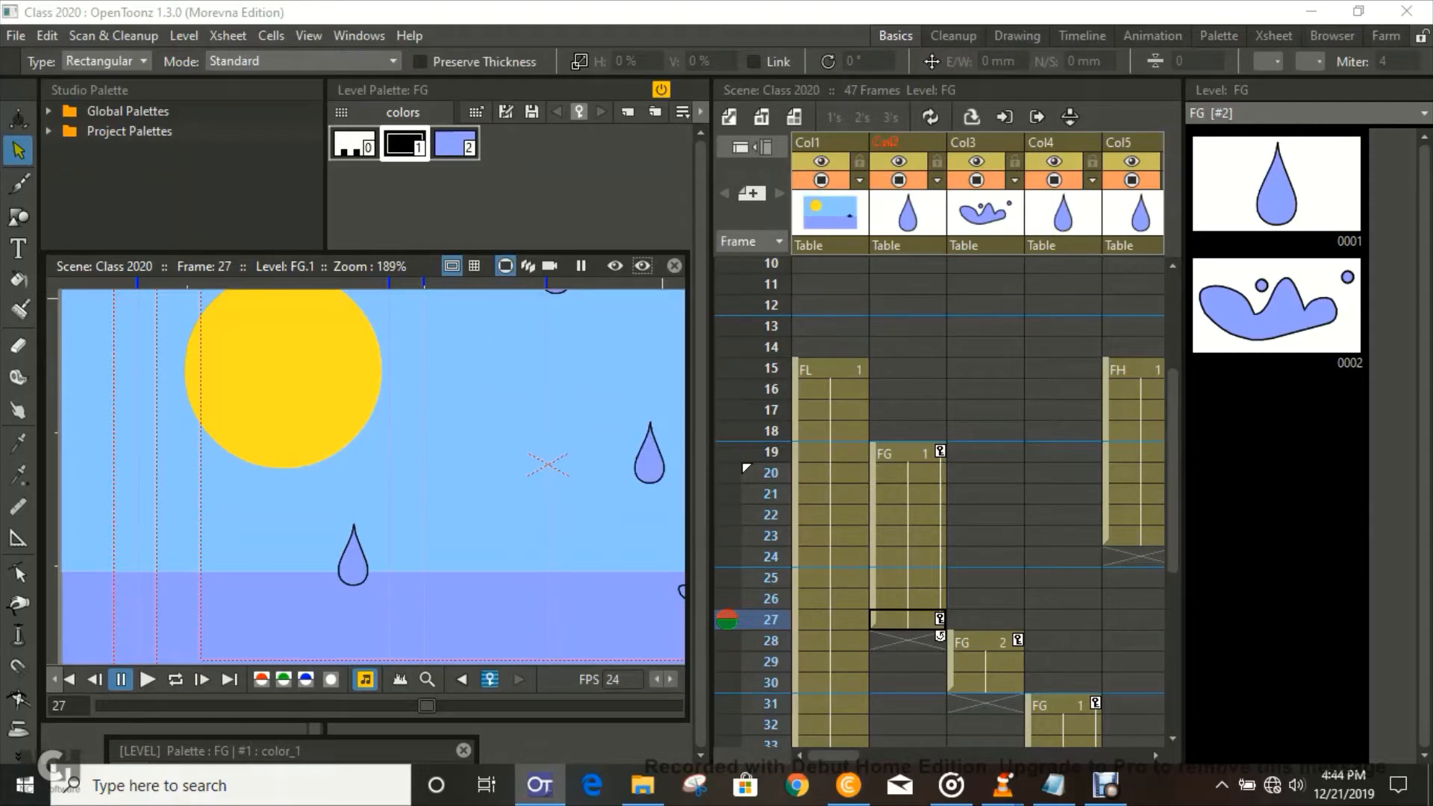
click(351, 557)
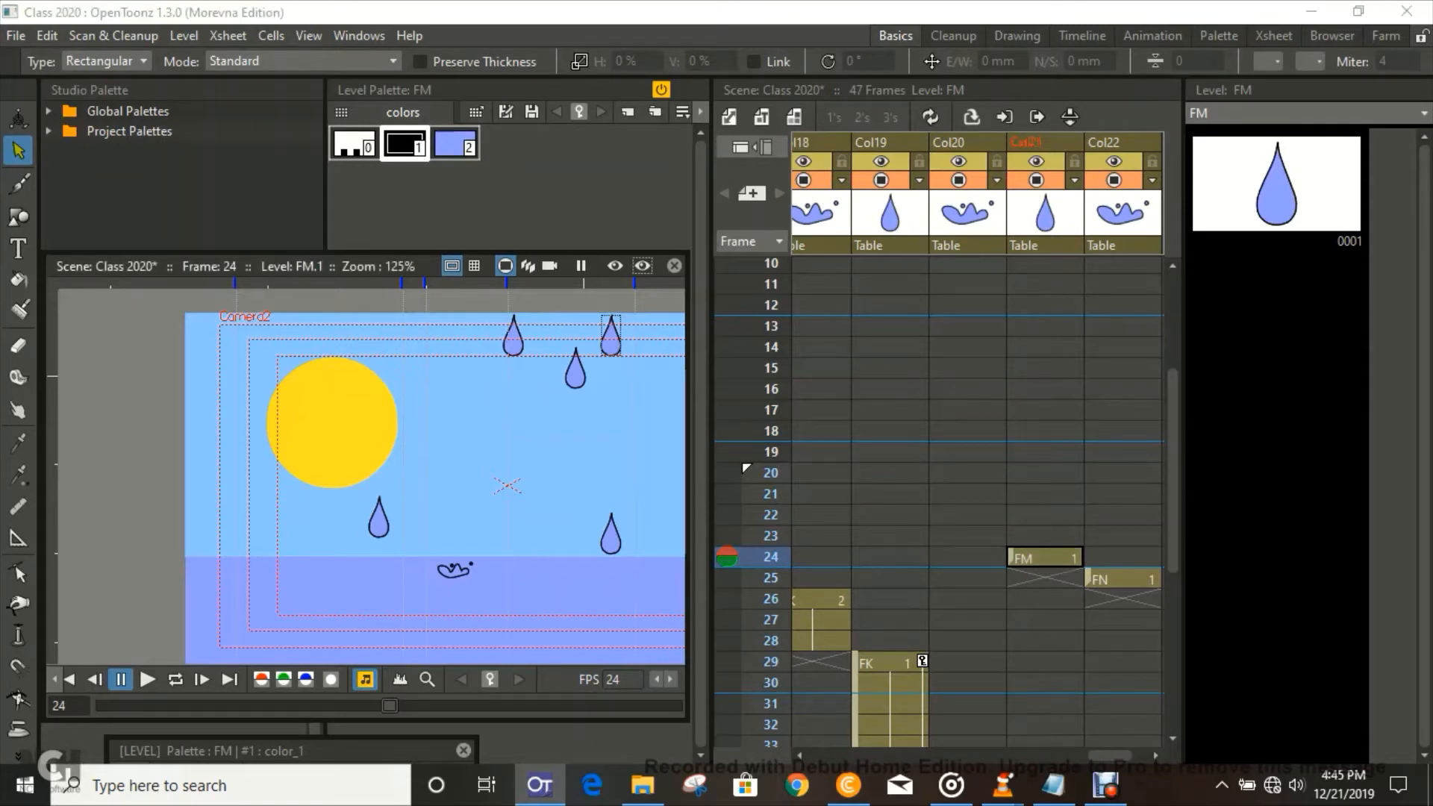
Drag the FN splash at frame 25 rightward onto the water, then select the FM cell.
click(611, 337)
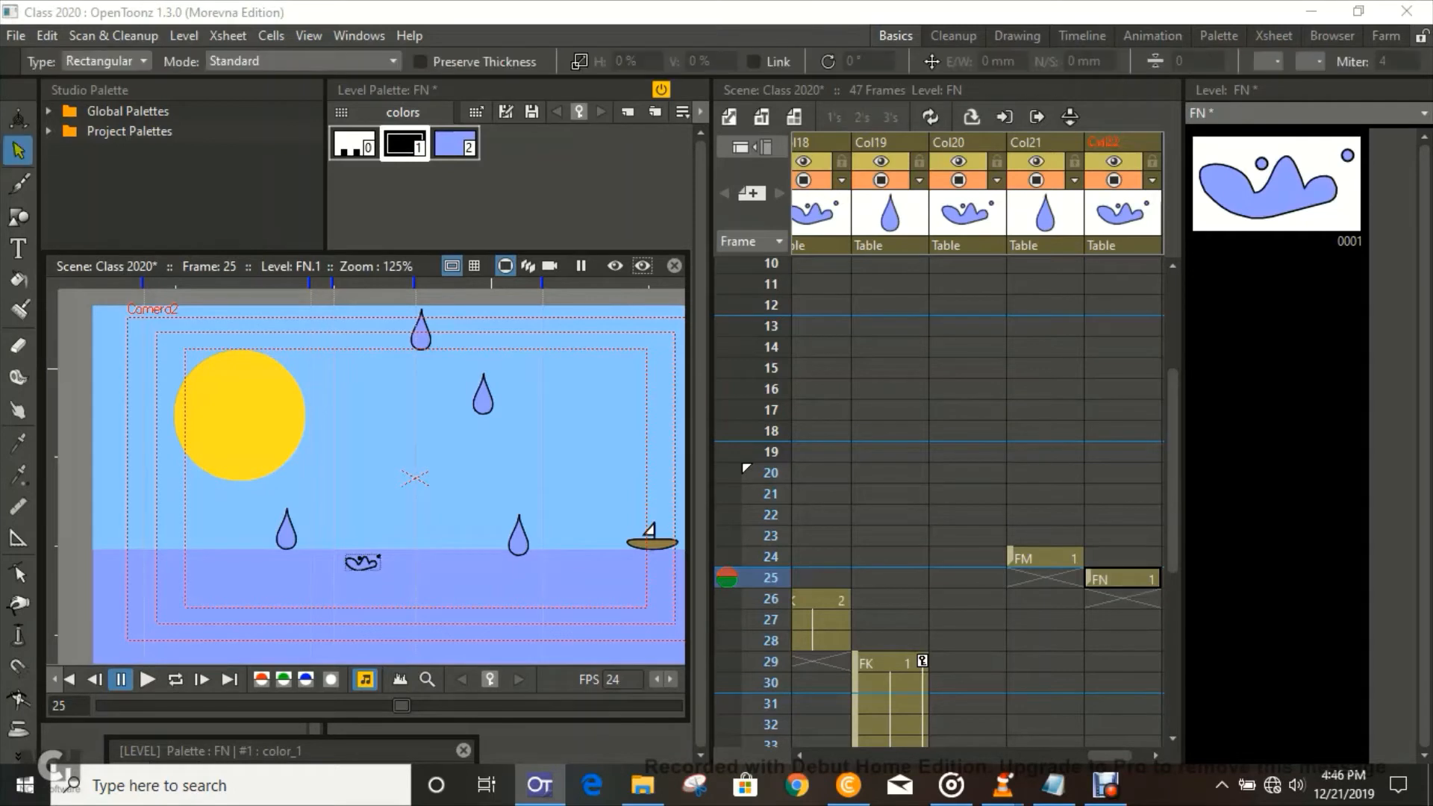
click(363, 562)
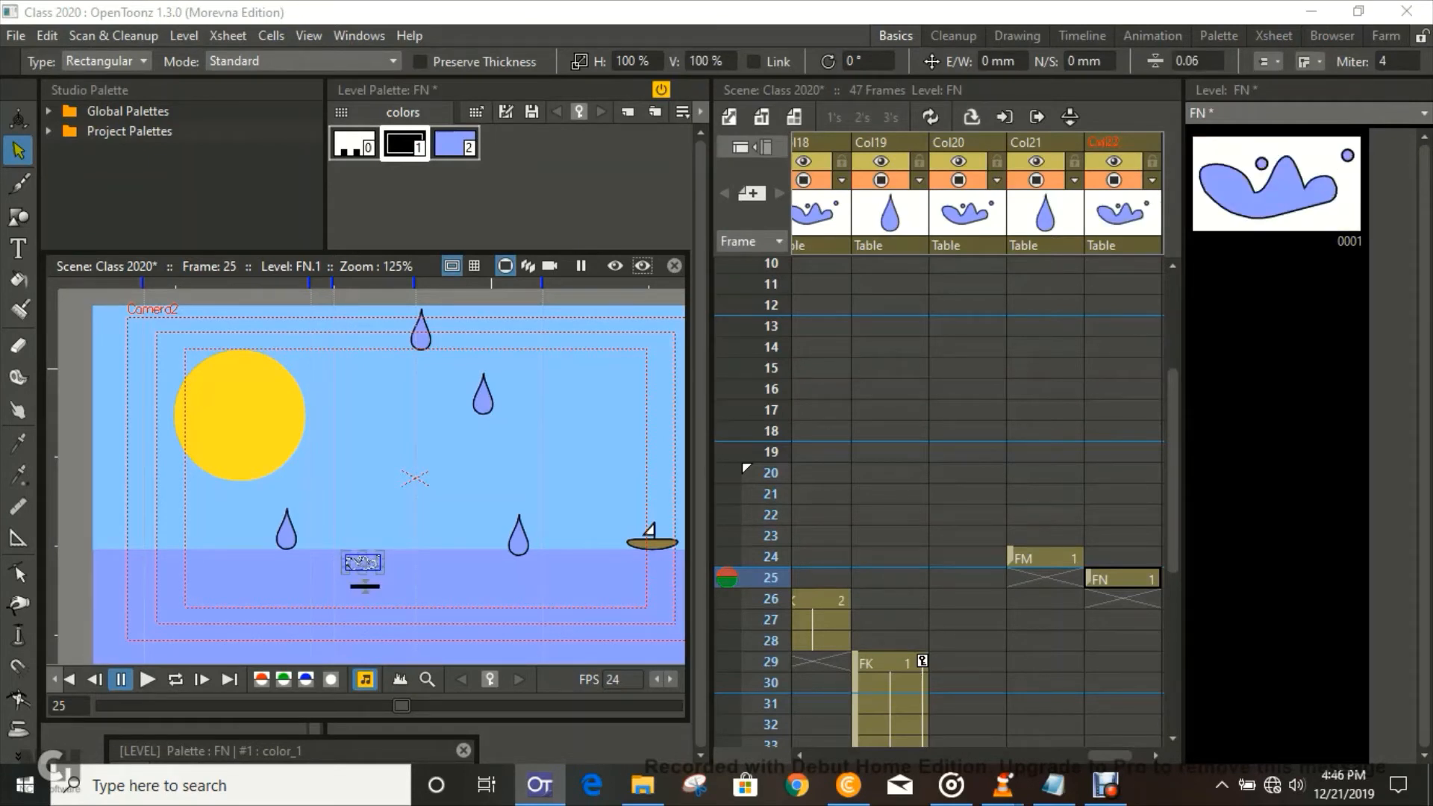
drag(363, 561, 585, 565)
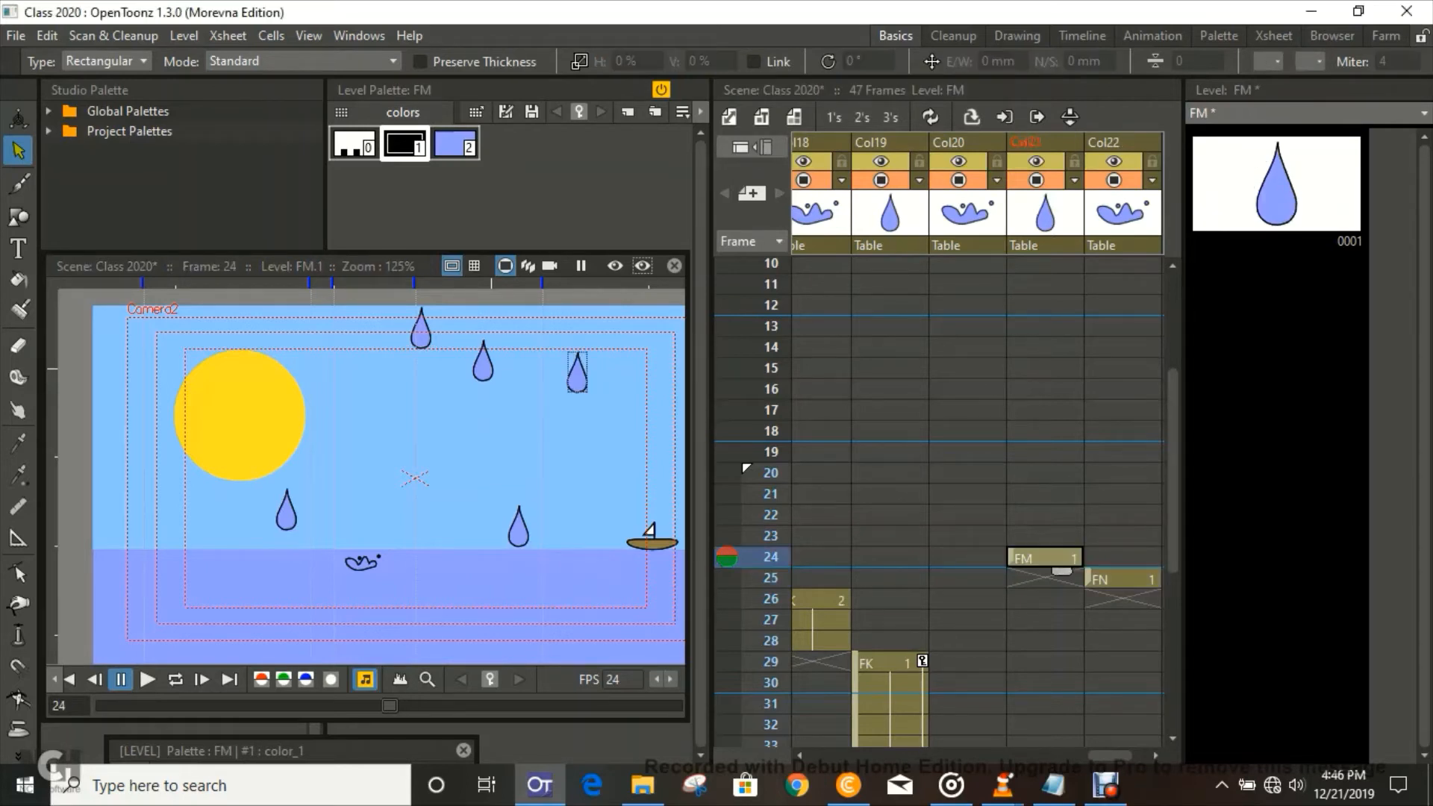
click(1043, 558)
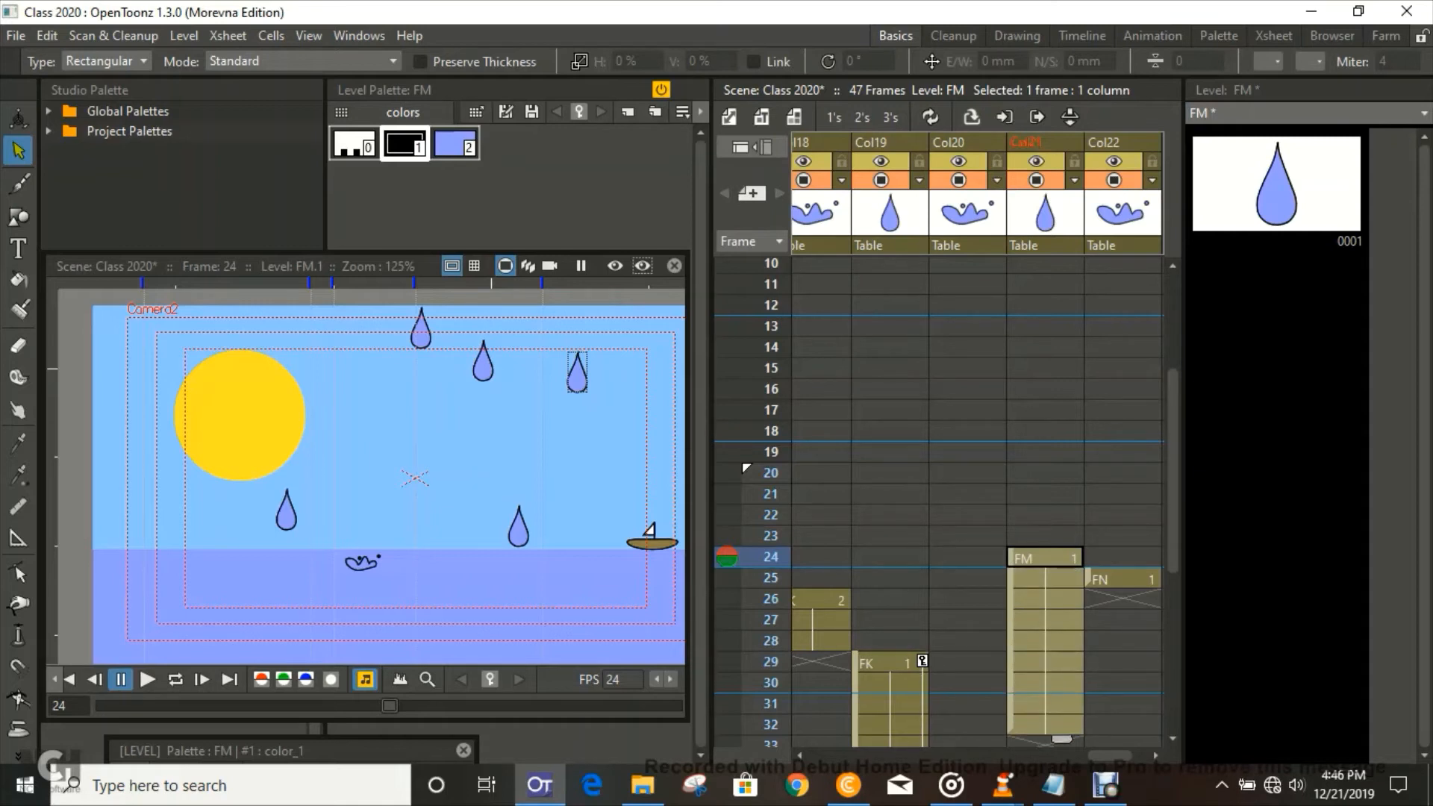
Extend the FM raindrop's exposure in Col21 from frame 24 to about frame 32.
scroll(down, 3)
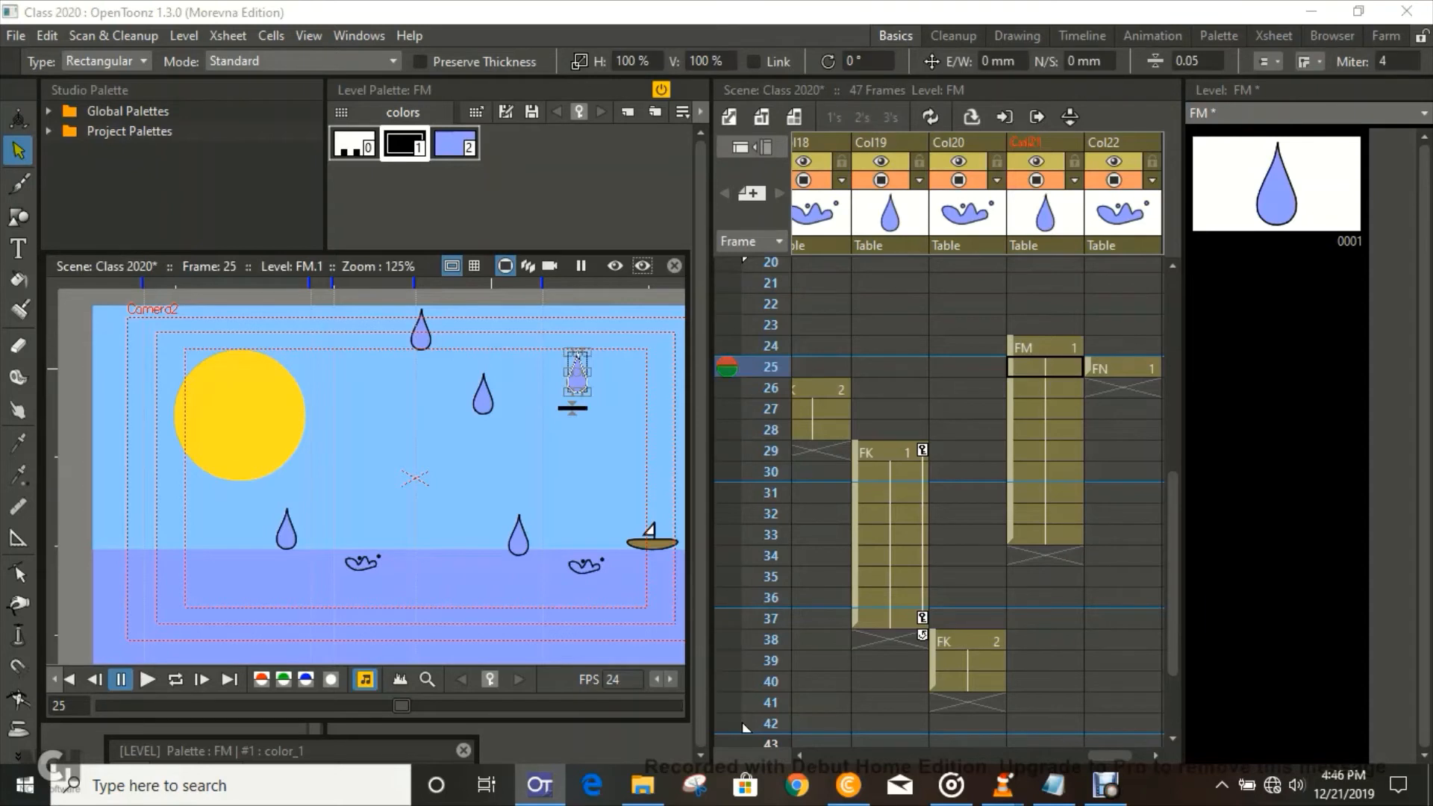
drag(574, 365, 575, 398)
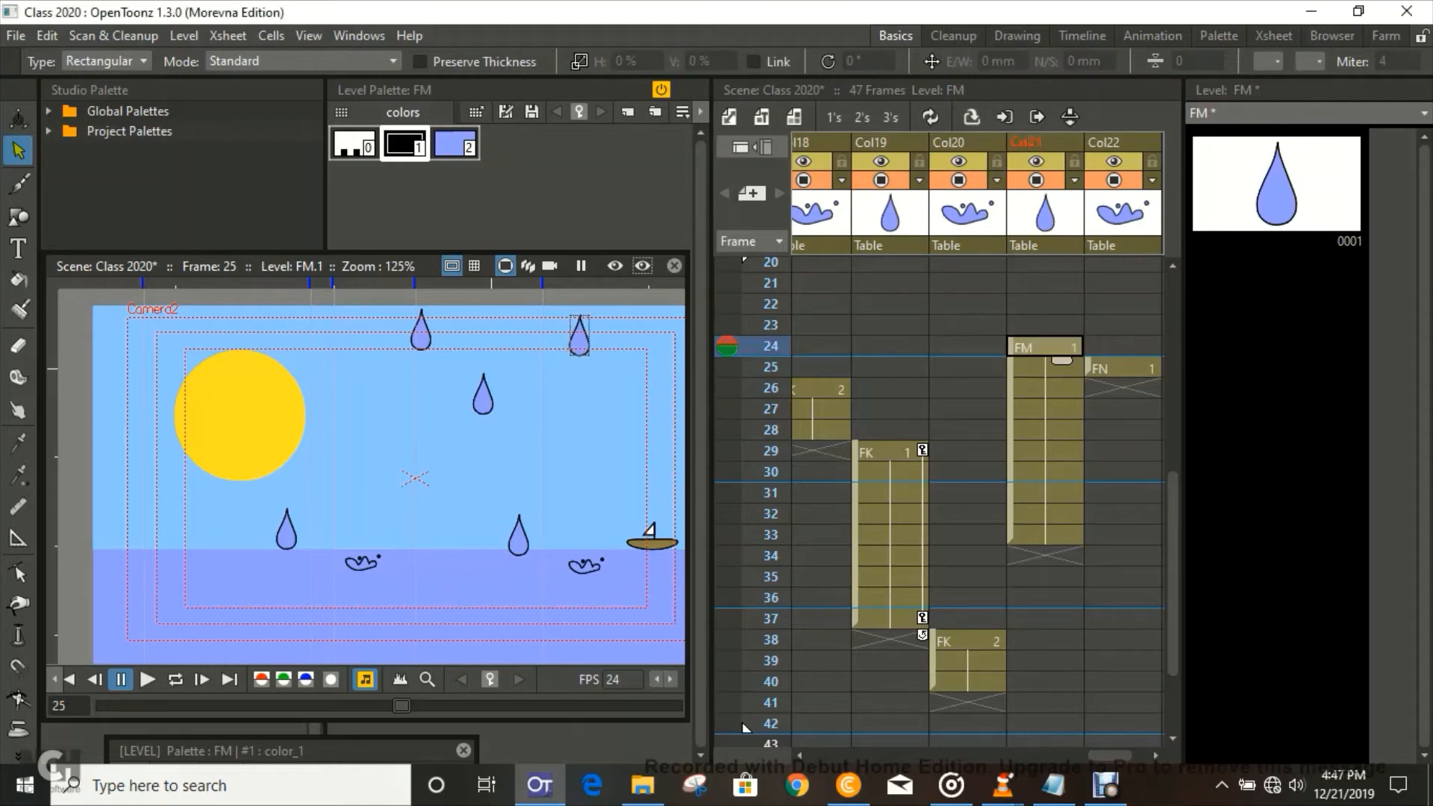
click(1043, 408)
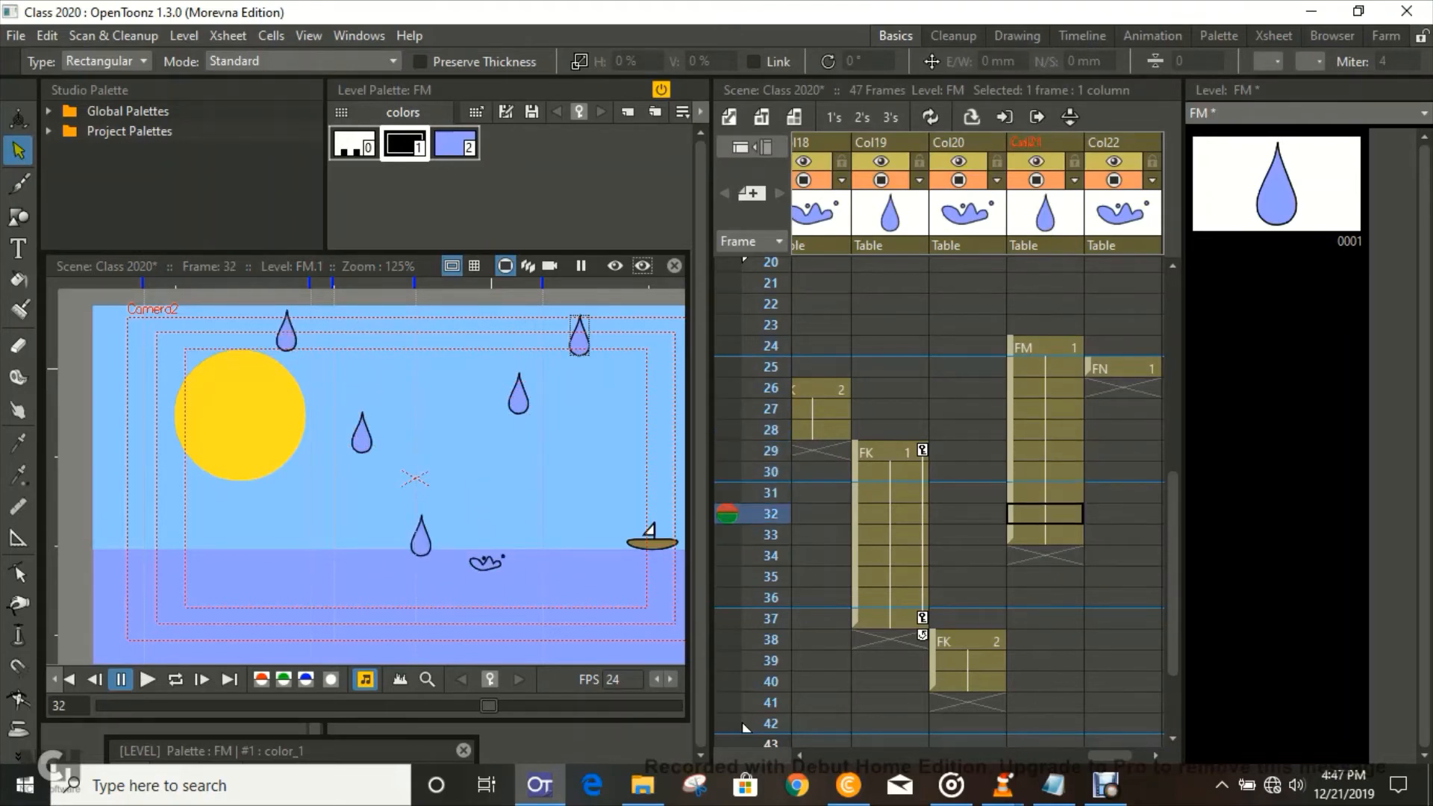
click(199, 679)
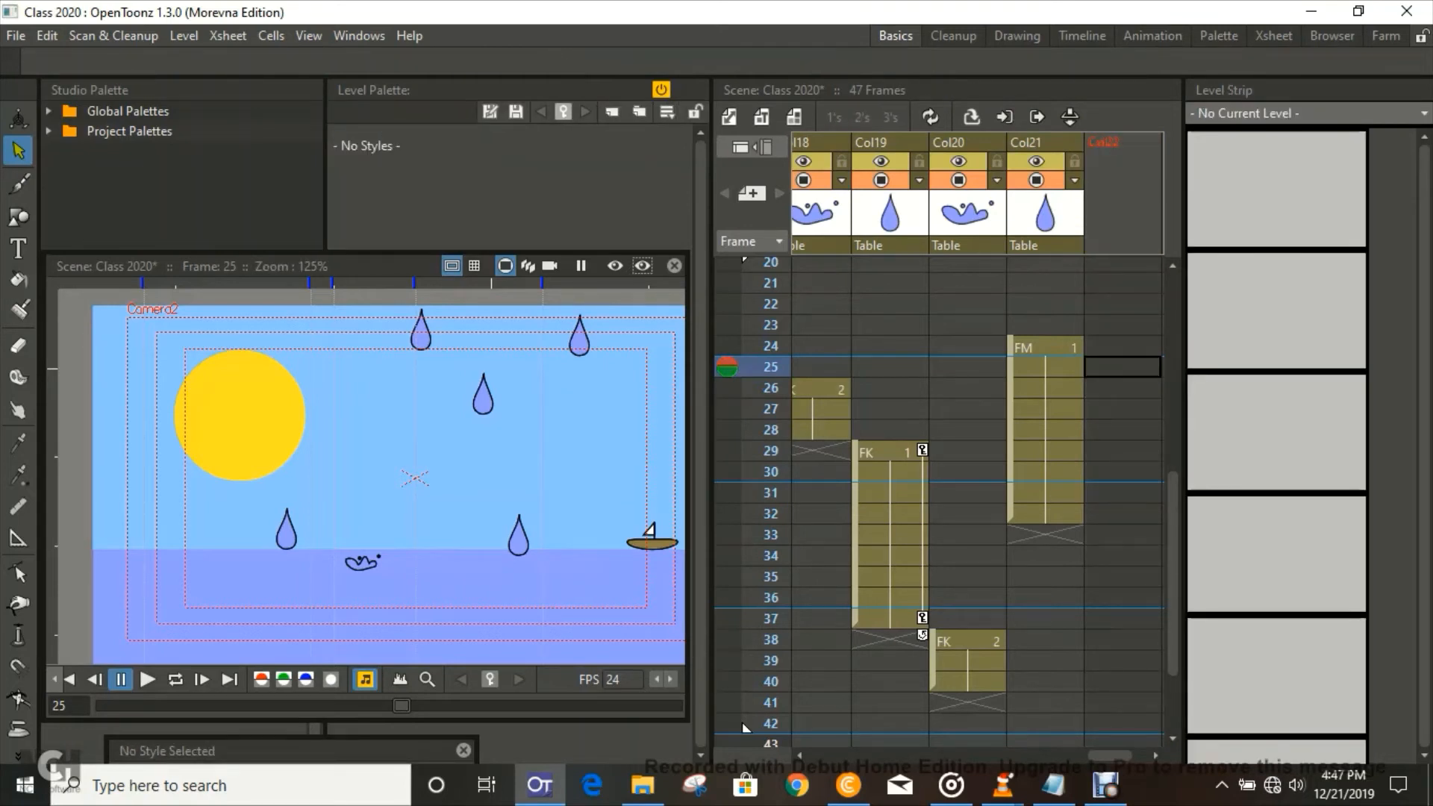
Move the FN splash in Col22 so it starts at frame 33.
click(770, 534)
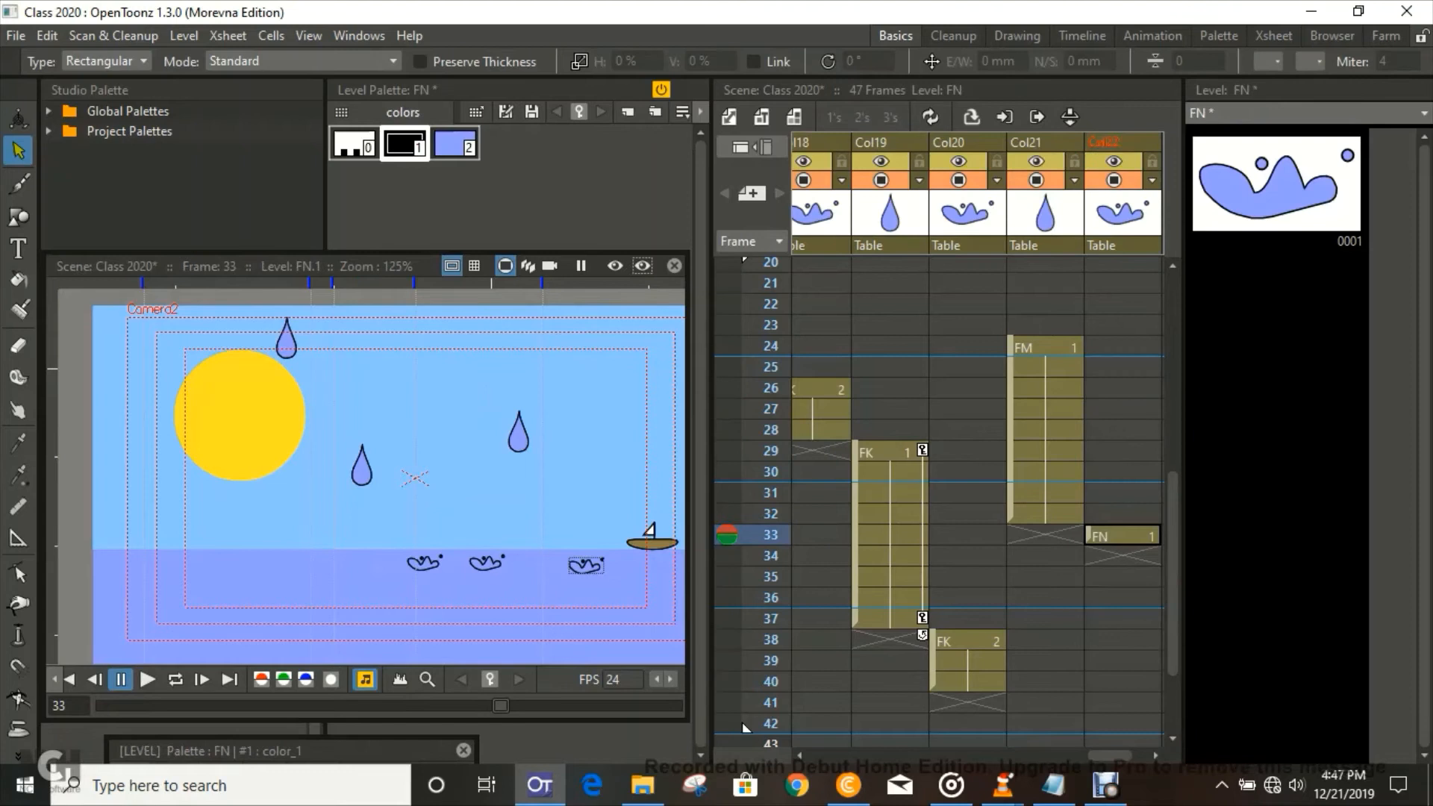
click(1123, 556)
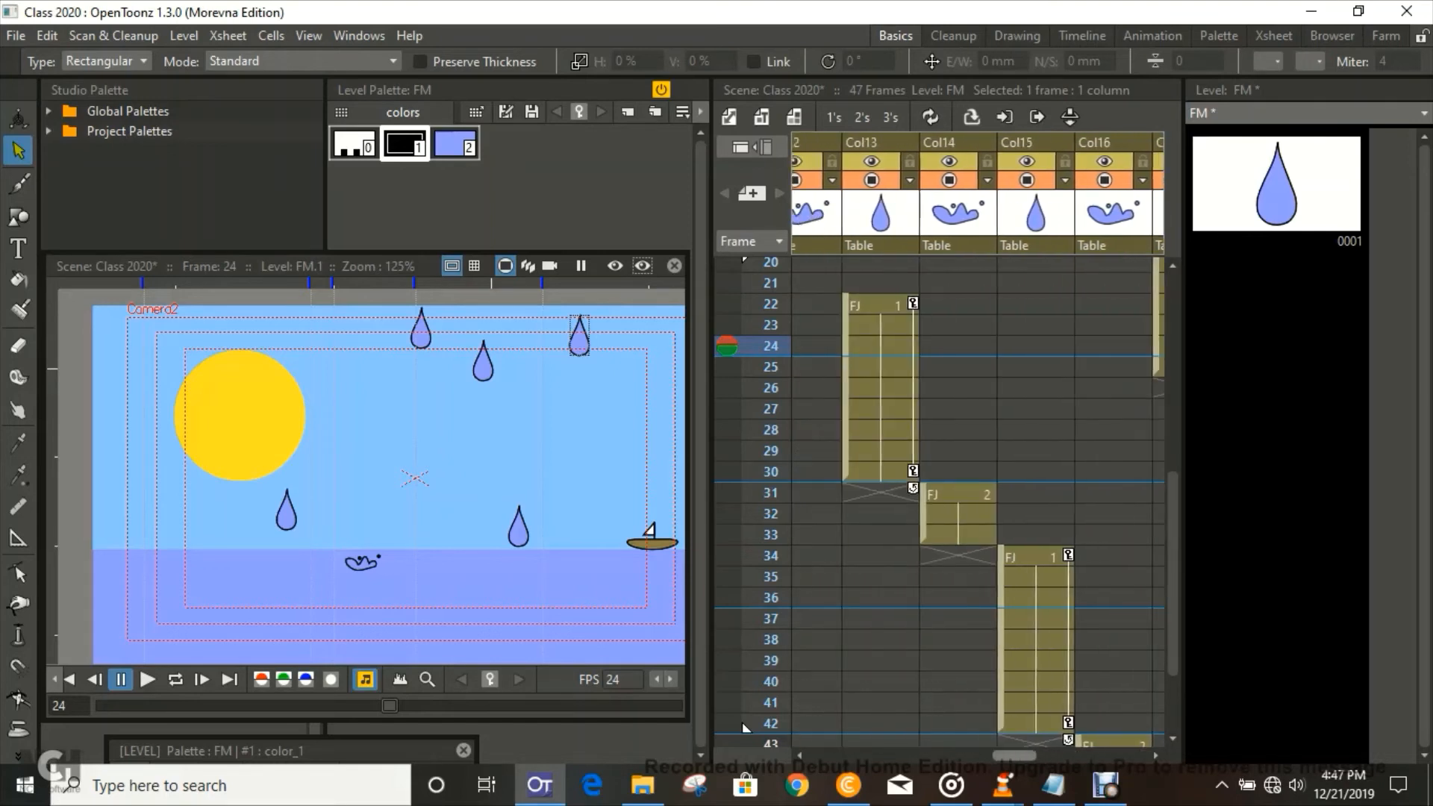
scroll(left, 3)
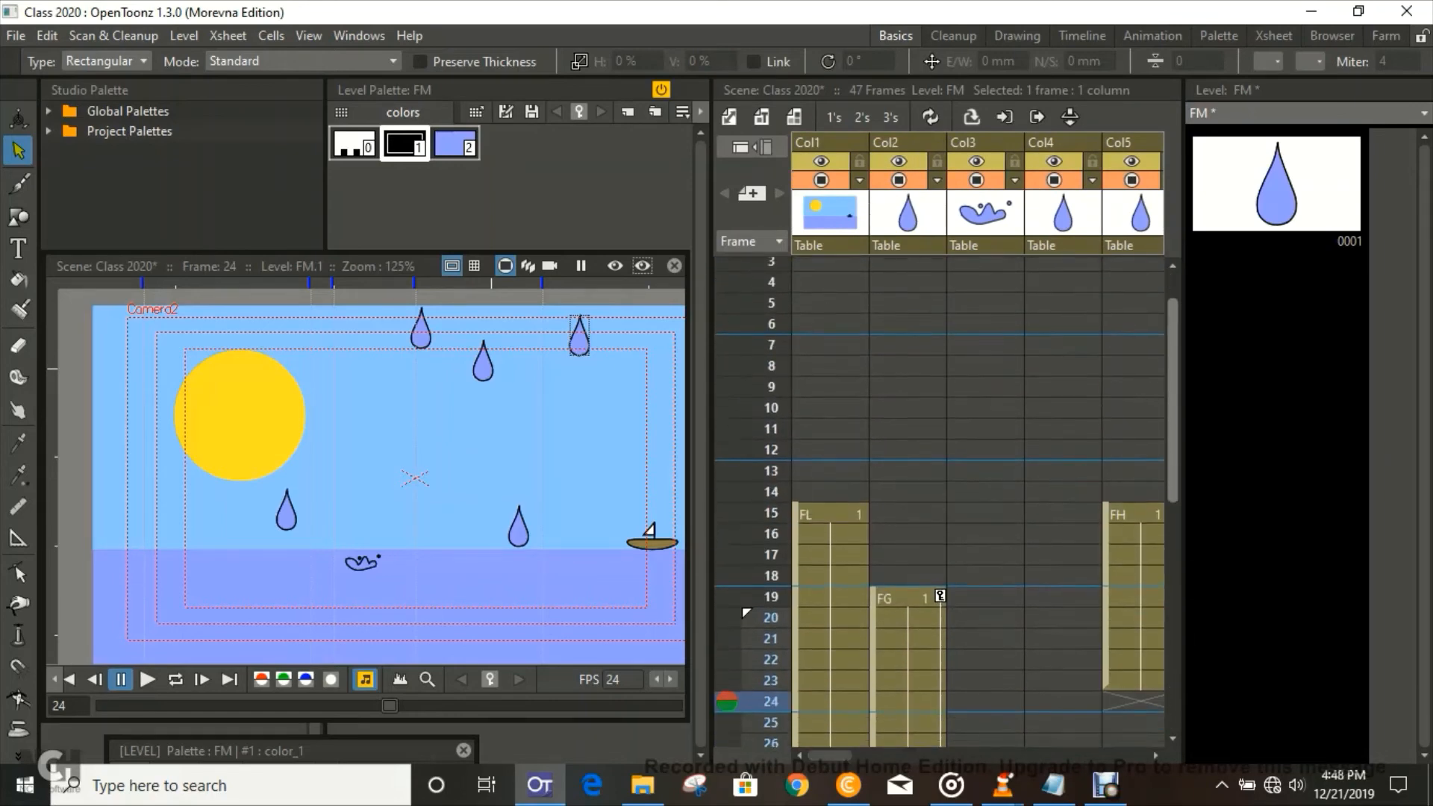
scroll(down, 3)
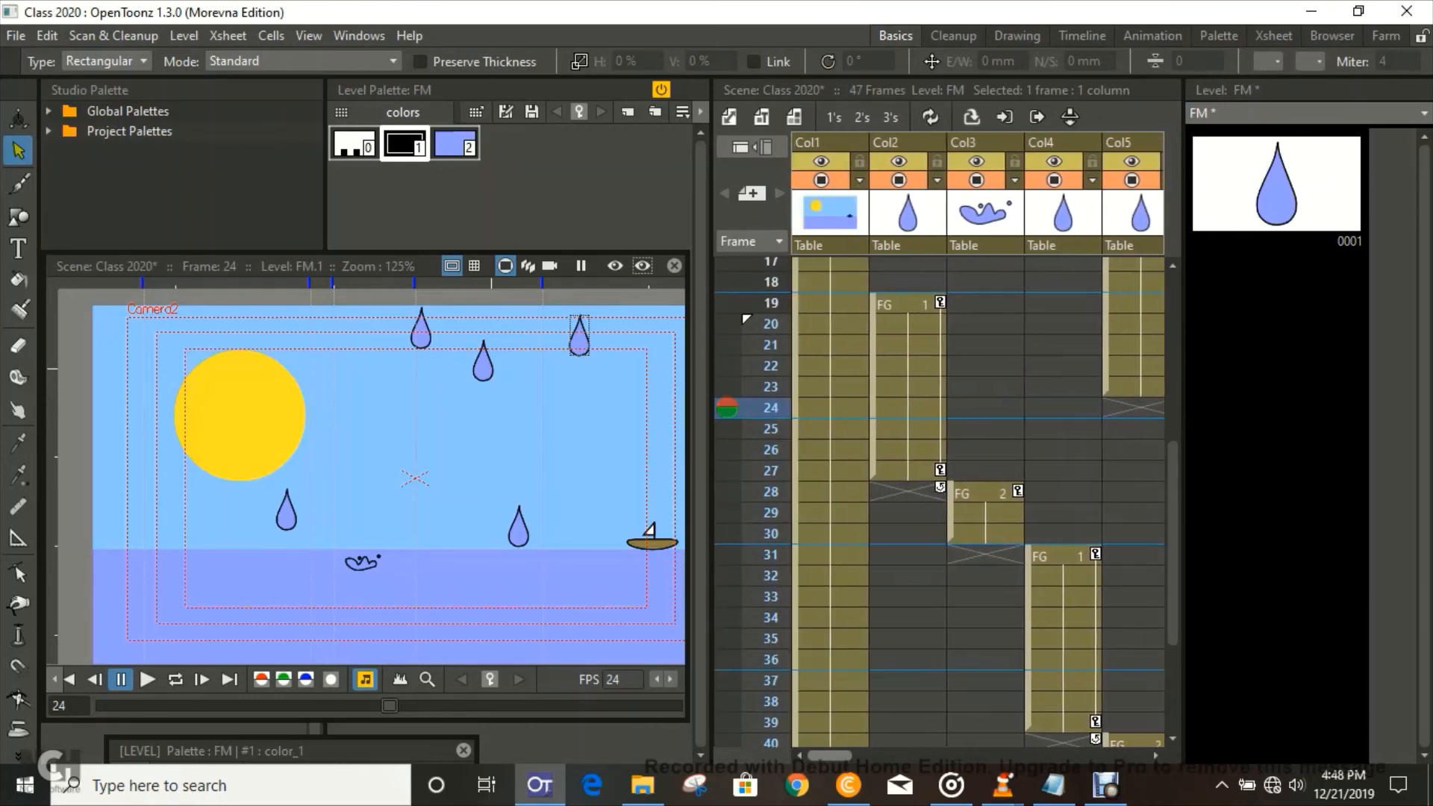
scroll(right, 3)
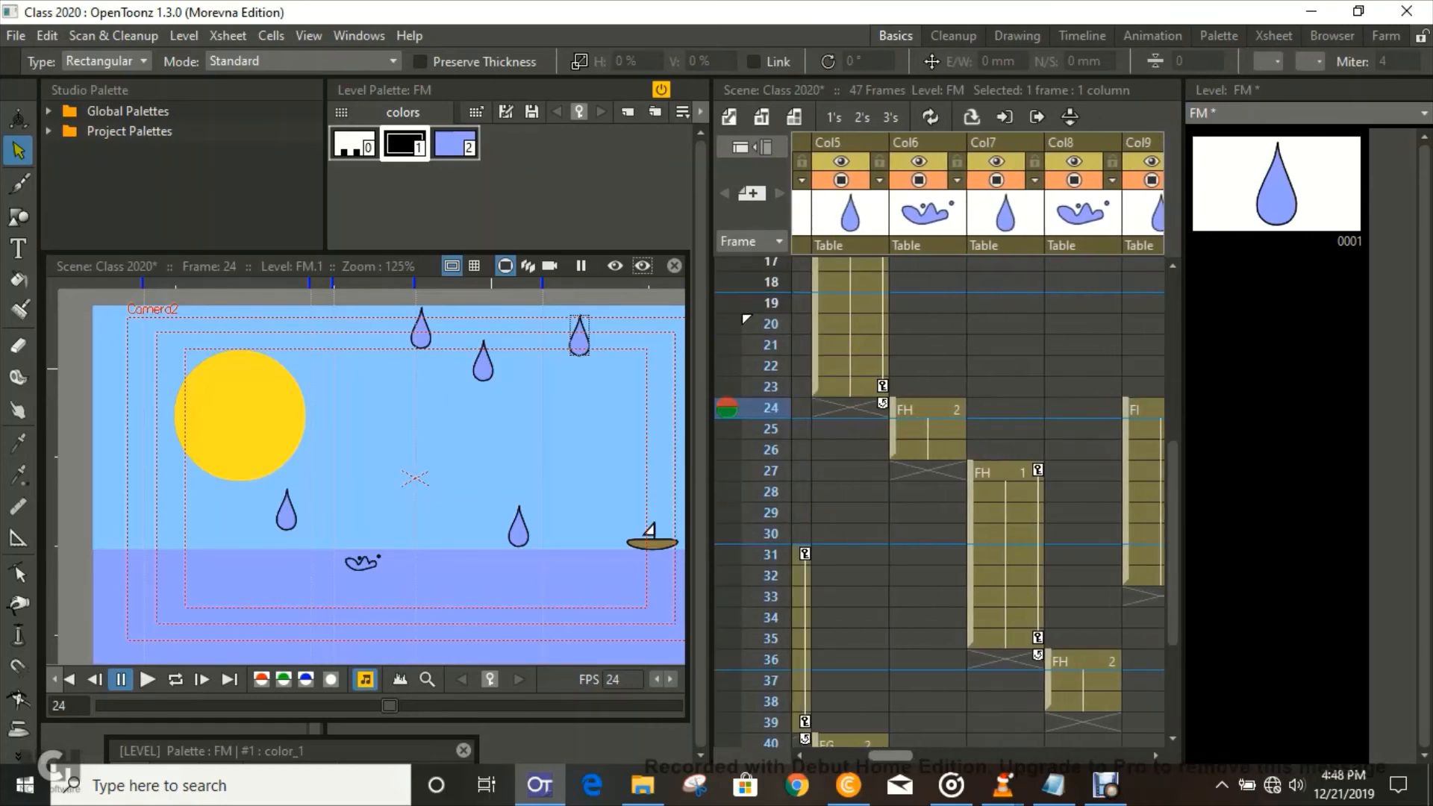
scroll(right, 3)
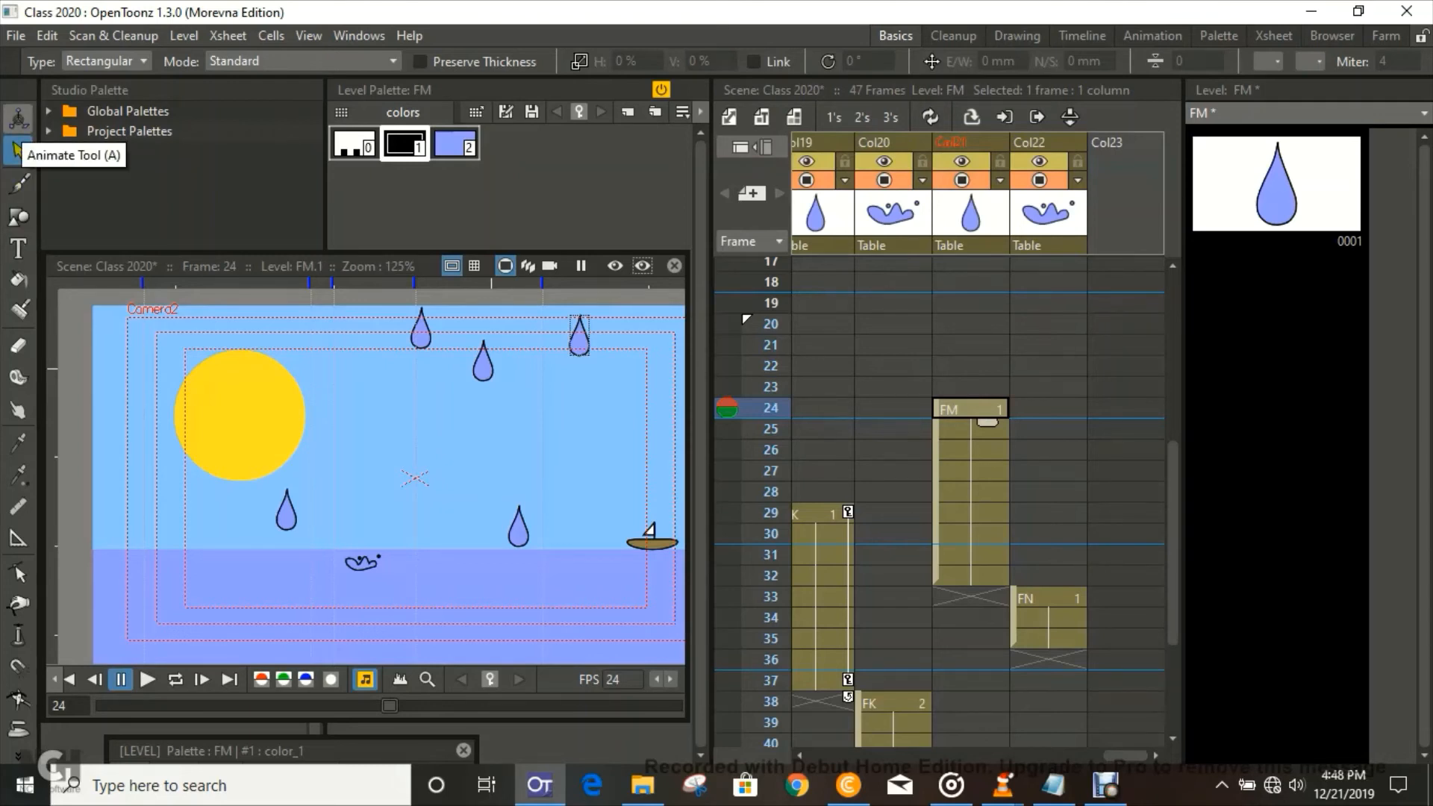
Select the Animate Tool to keyframe the Col21 raindrop.
click(16, 119)
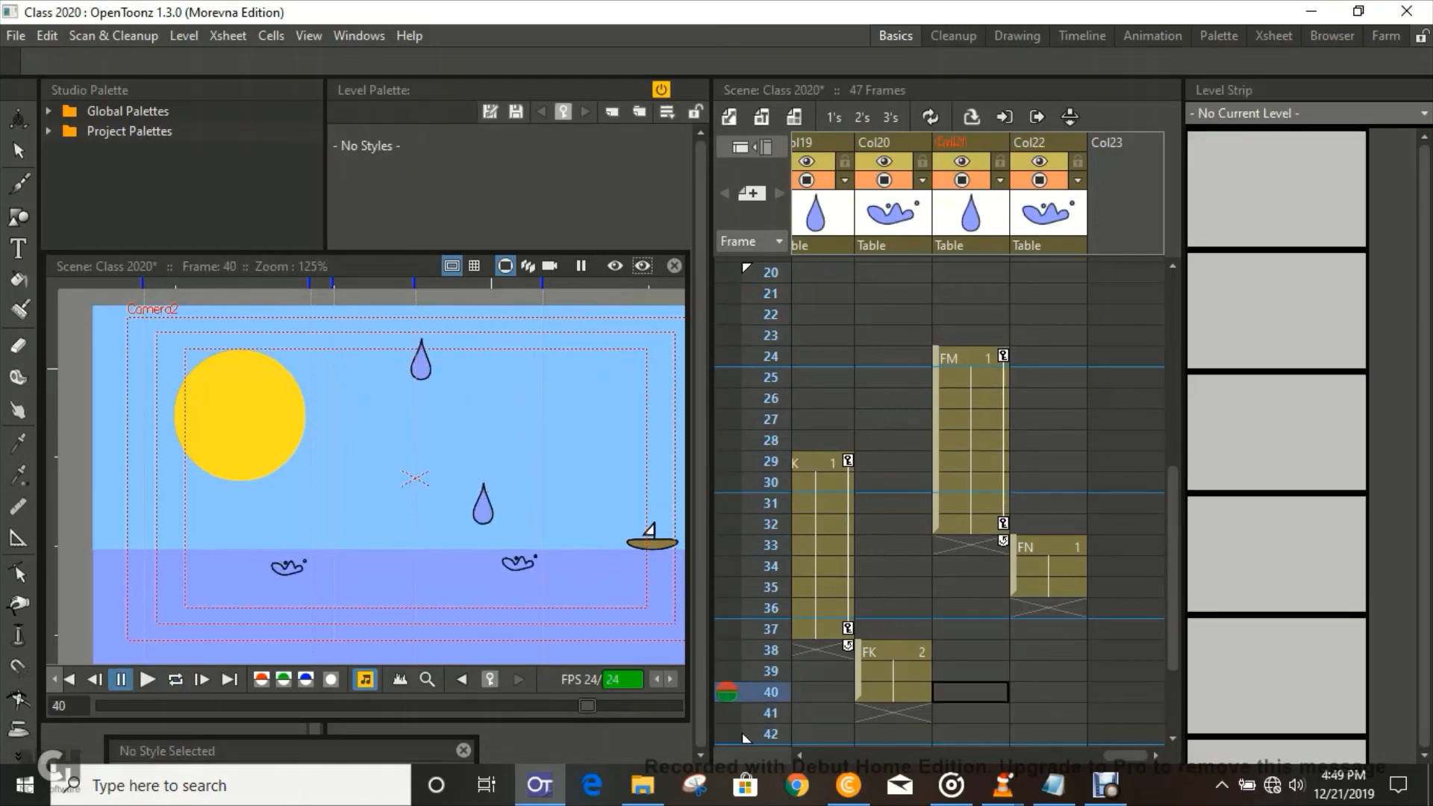
click(969, 357)
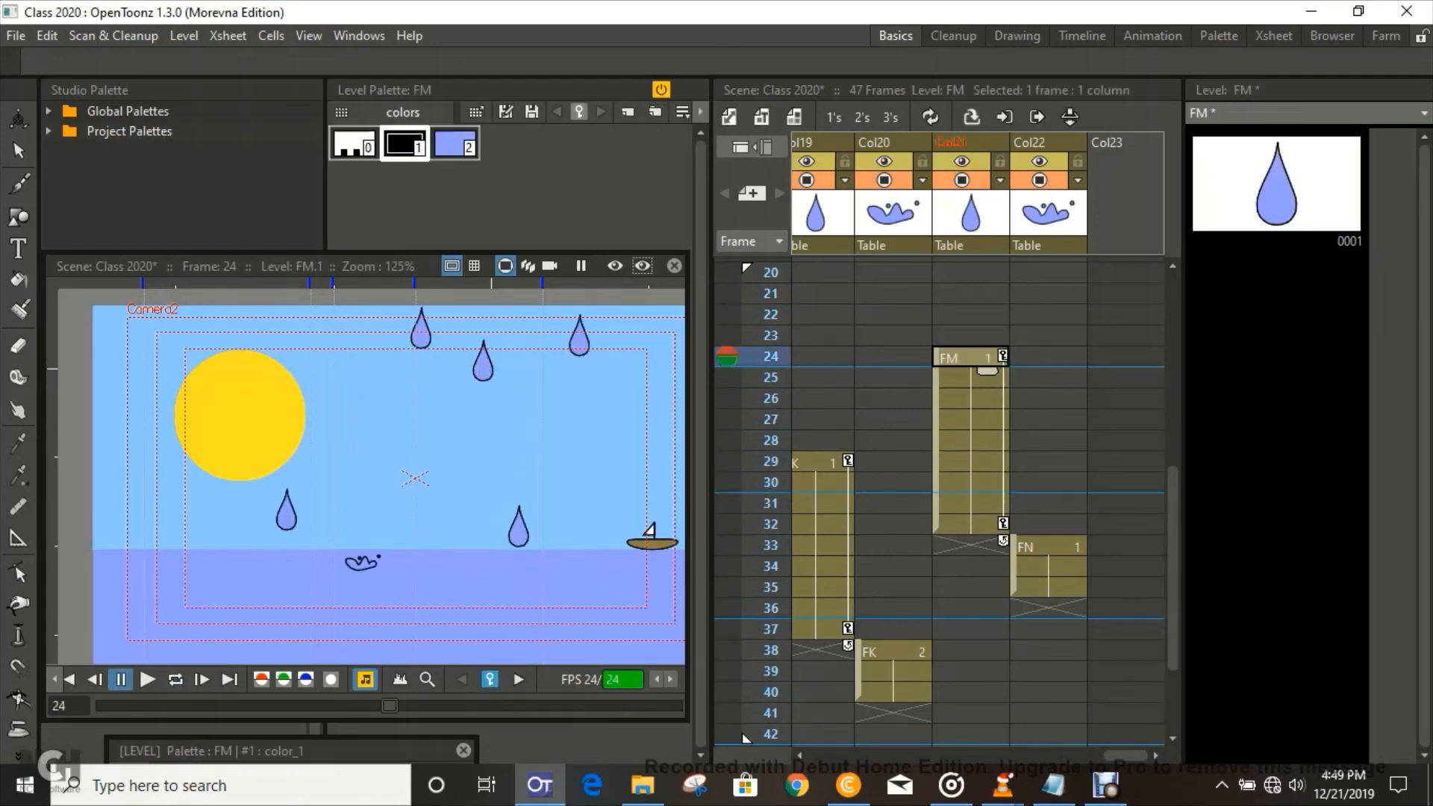